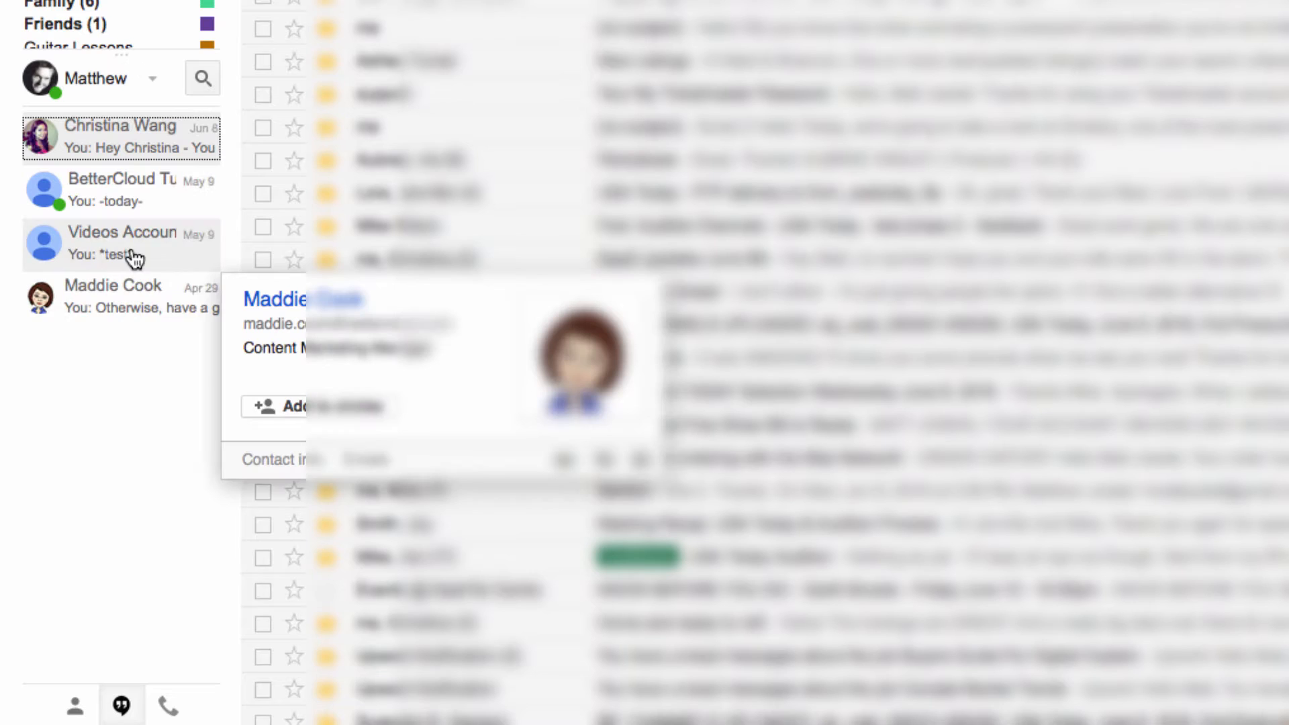
mouse_move(135, 161)
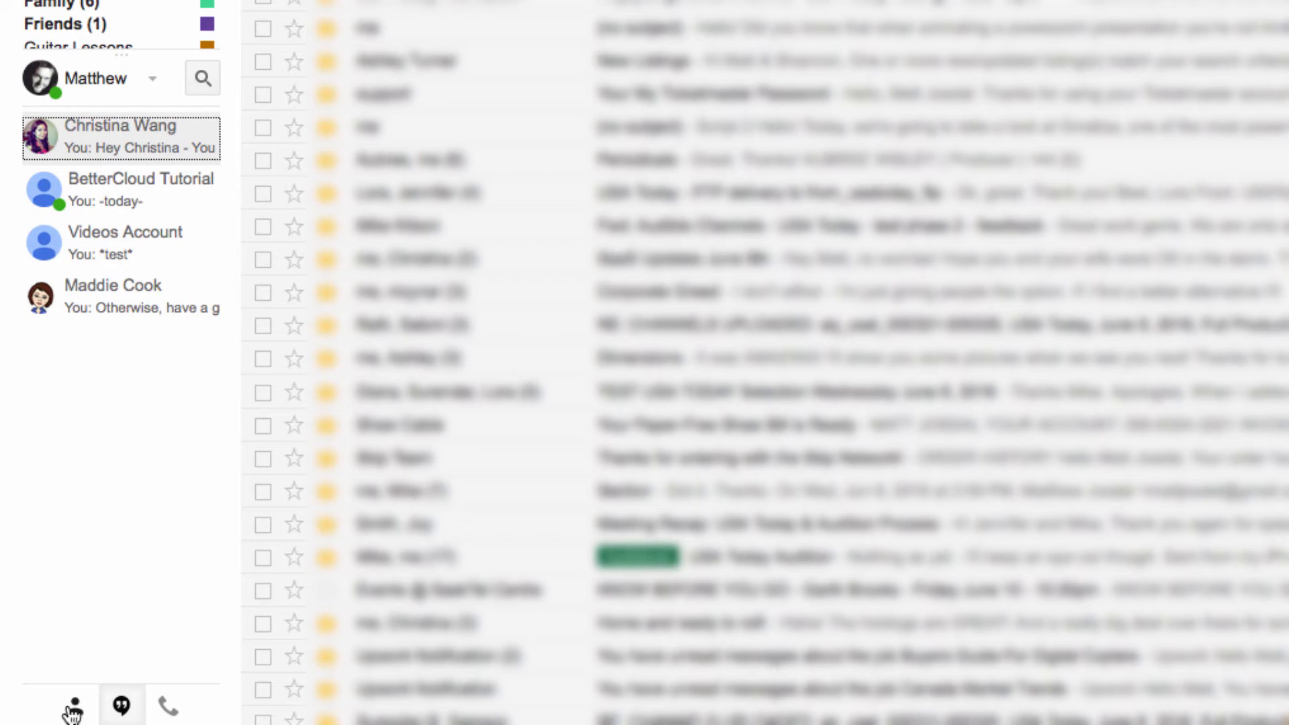
mouse_move(74, 704)
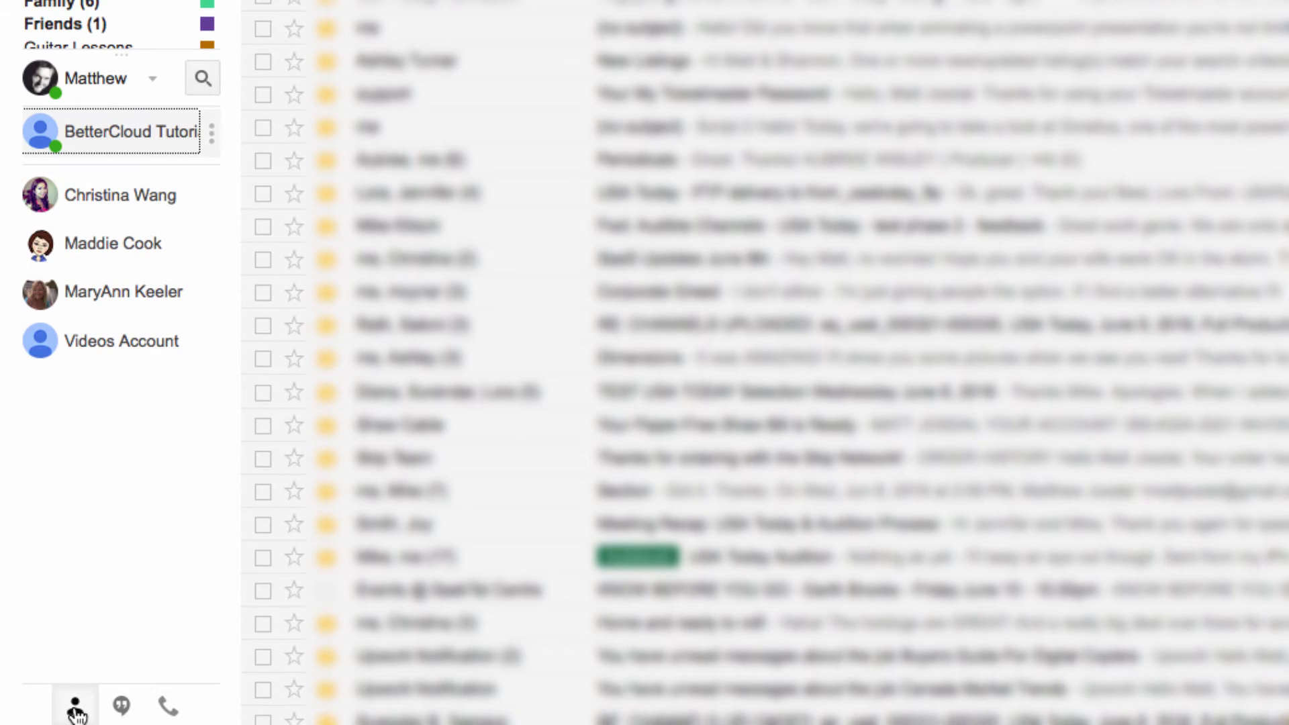
mouse_move(136, 426)
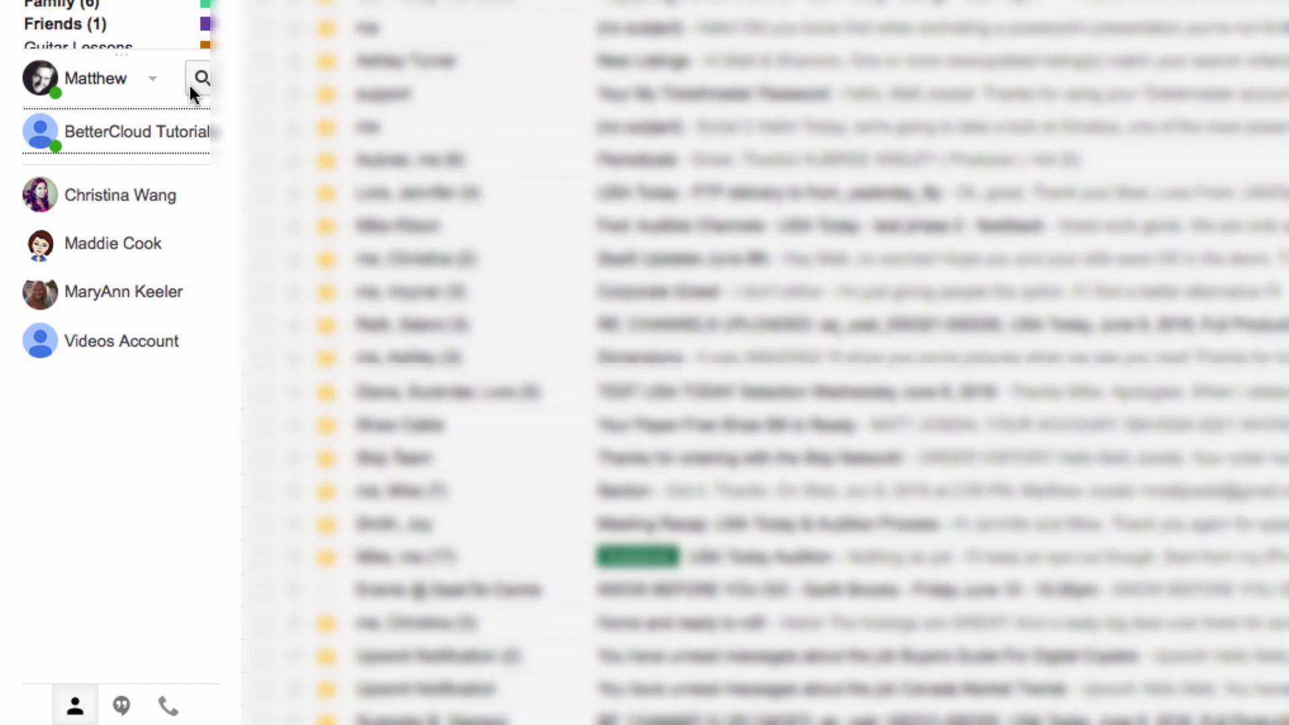
type("videos")
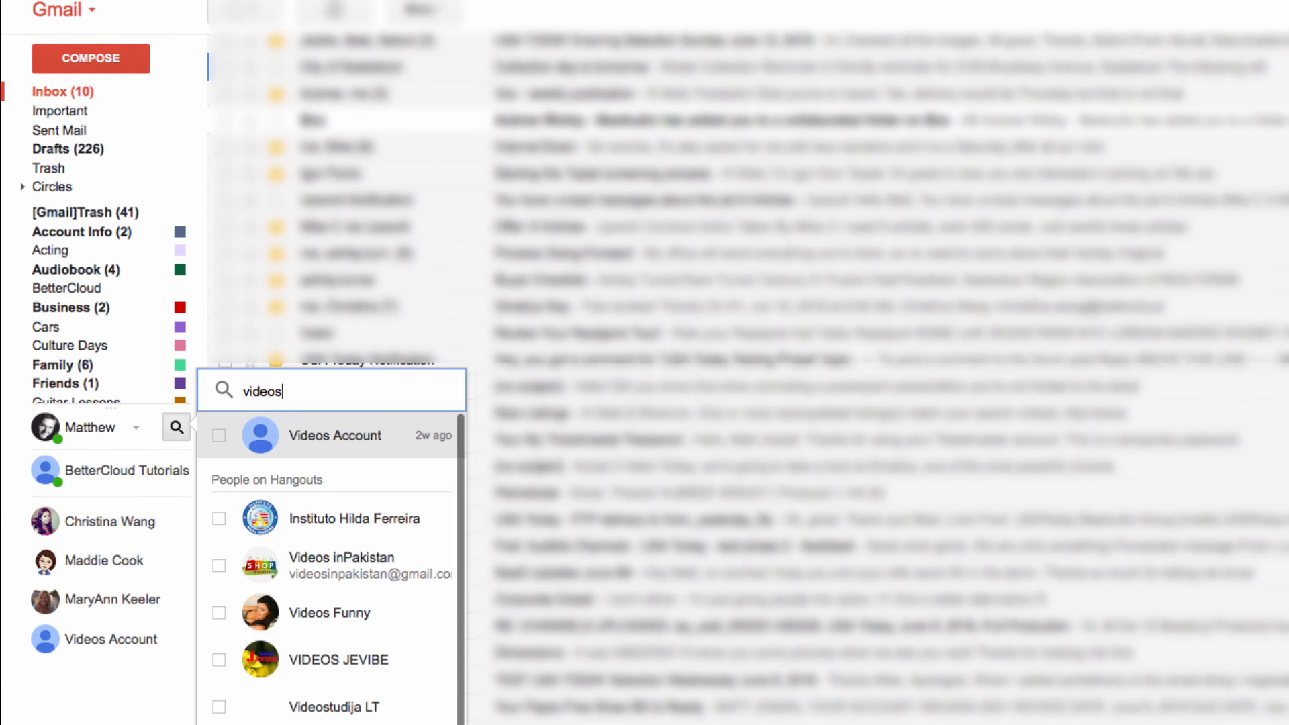